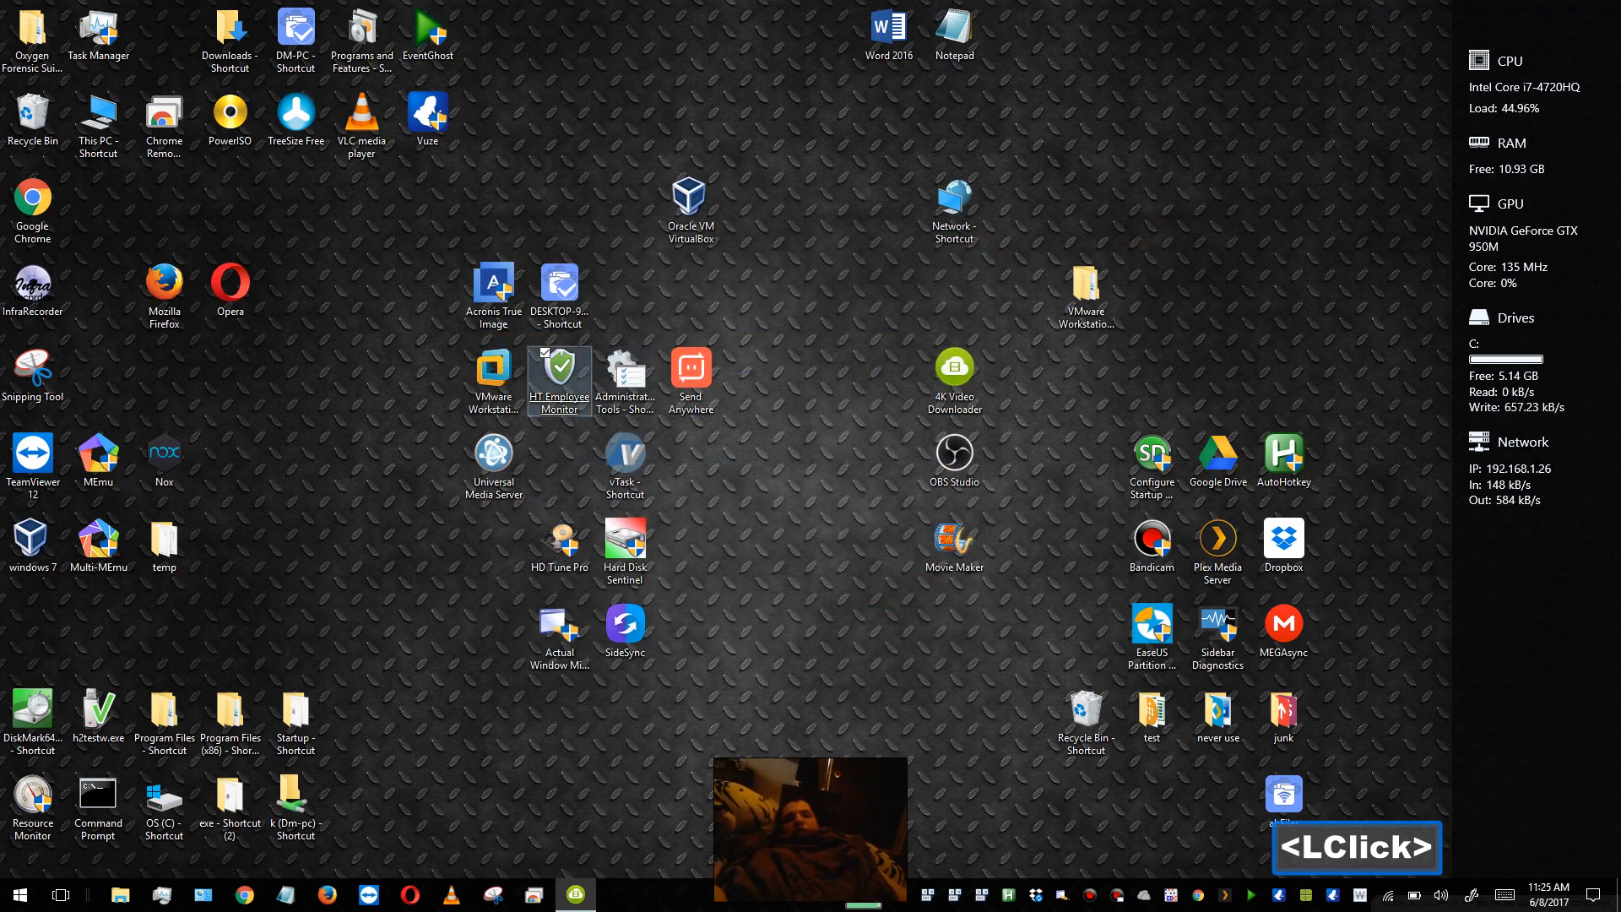
Launch HT Employee Monitor from the desktop to reach the launched-applications history log.
double_click(558, 377)
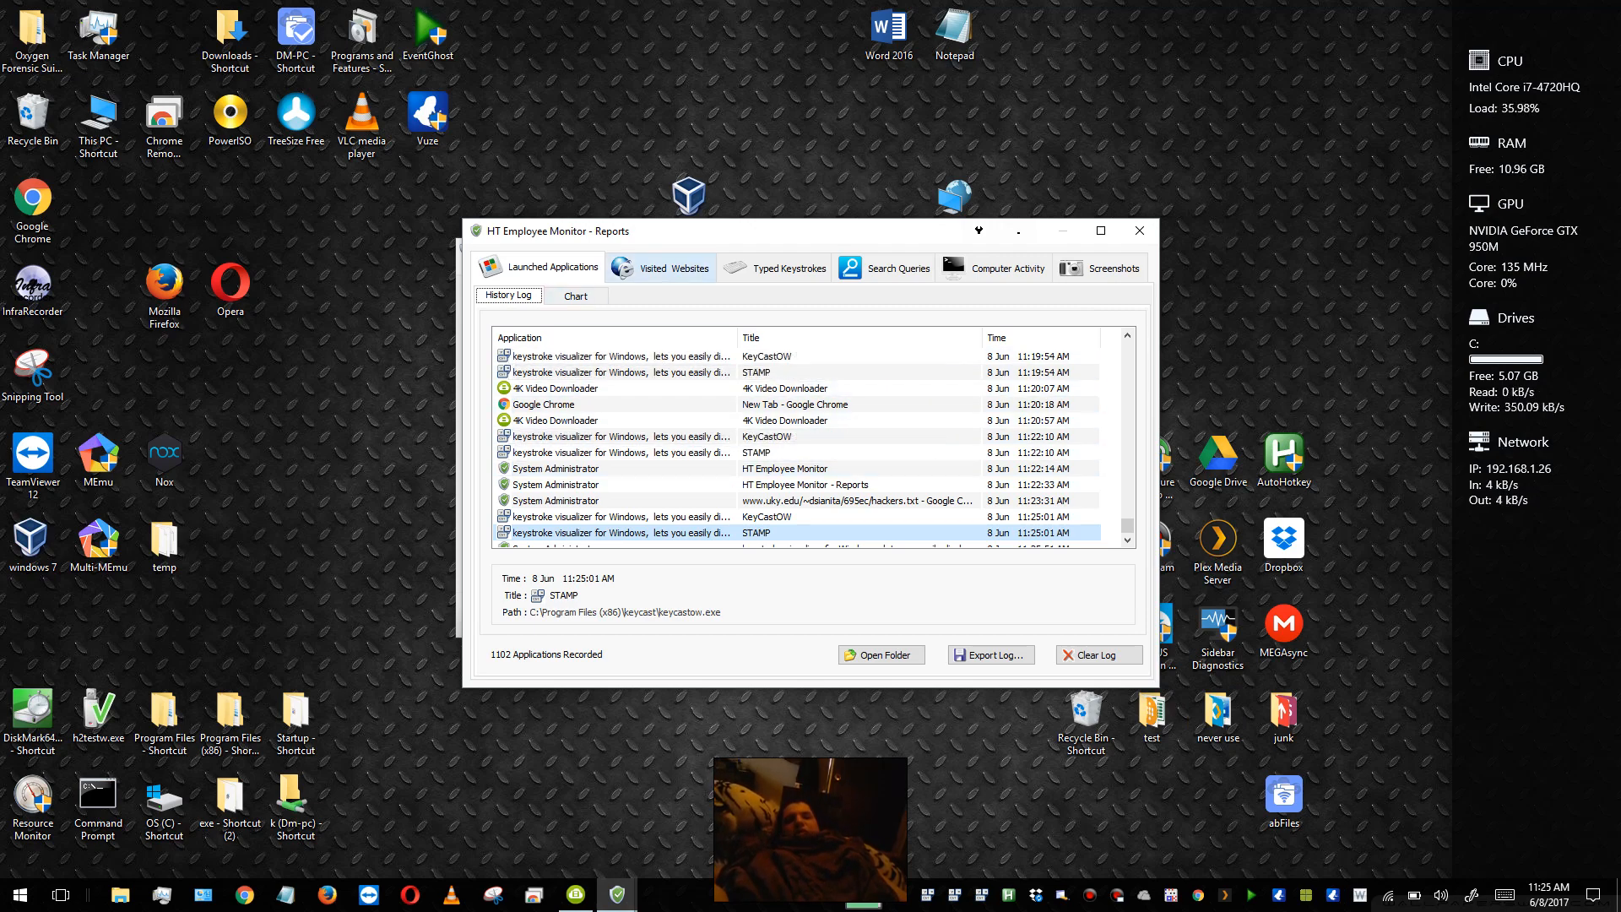
Show the typed keystrokes log, then the computer activity log of session starts, ends and lengths.
click(789, 267)
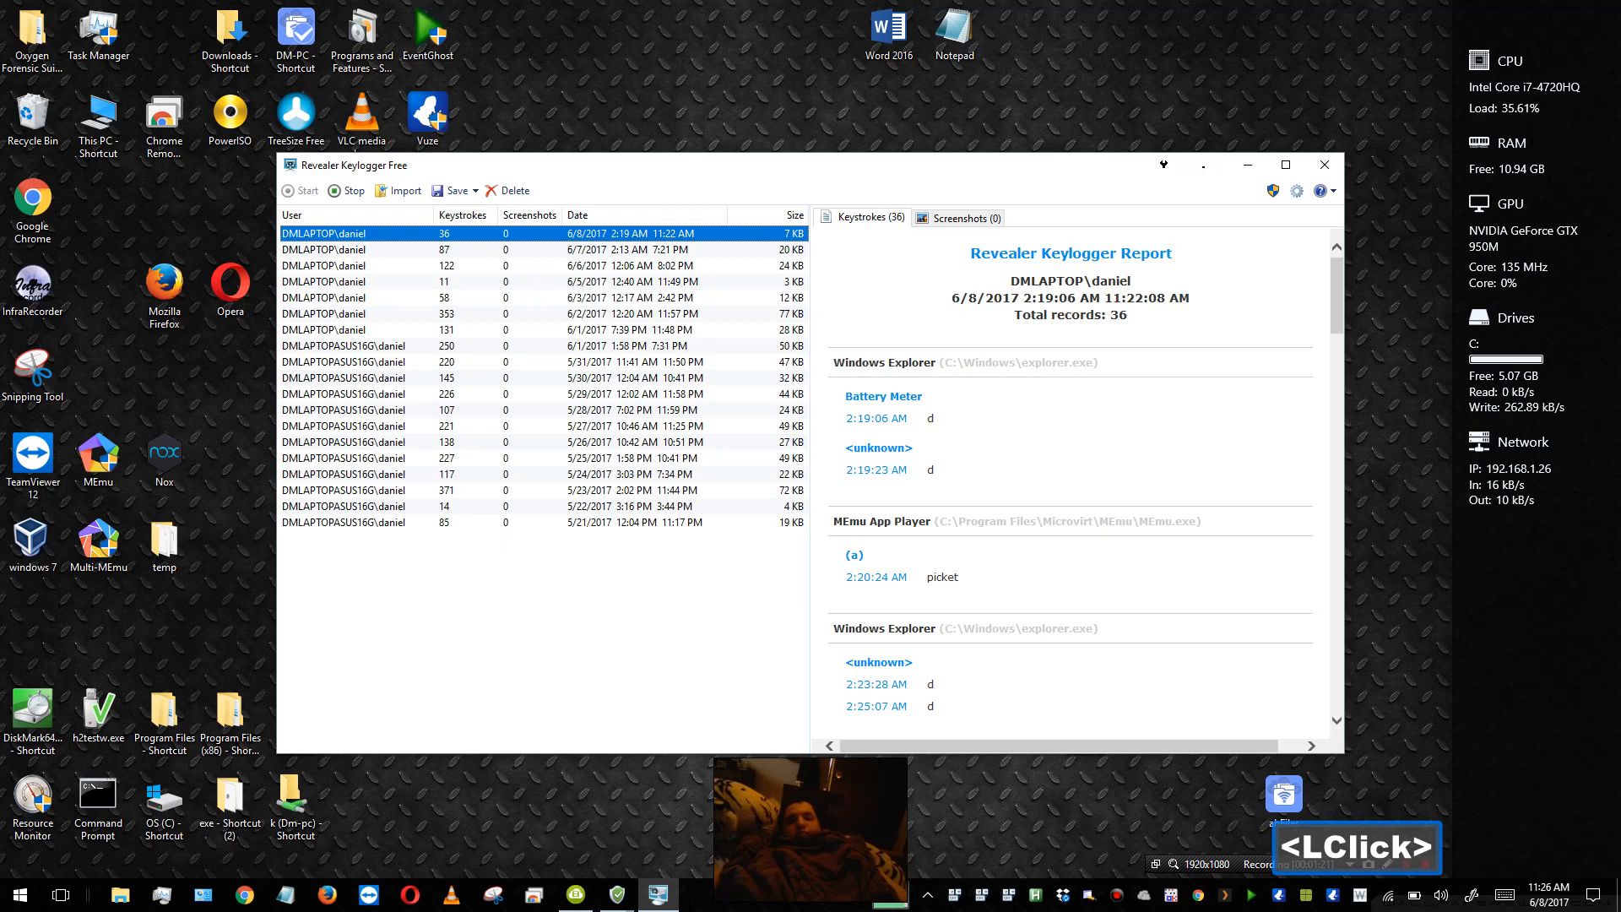
mouse_move(1245, 164)
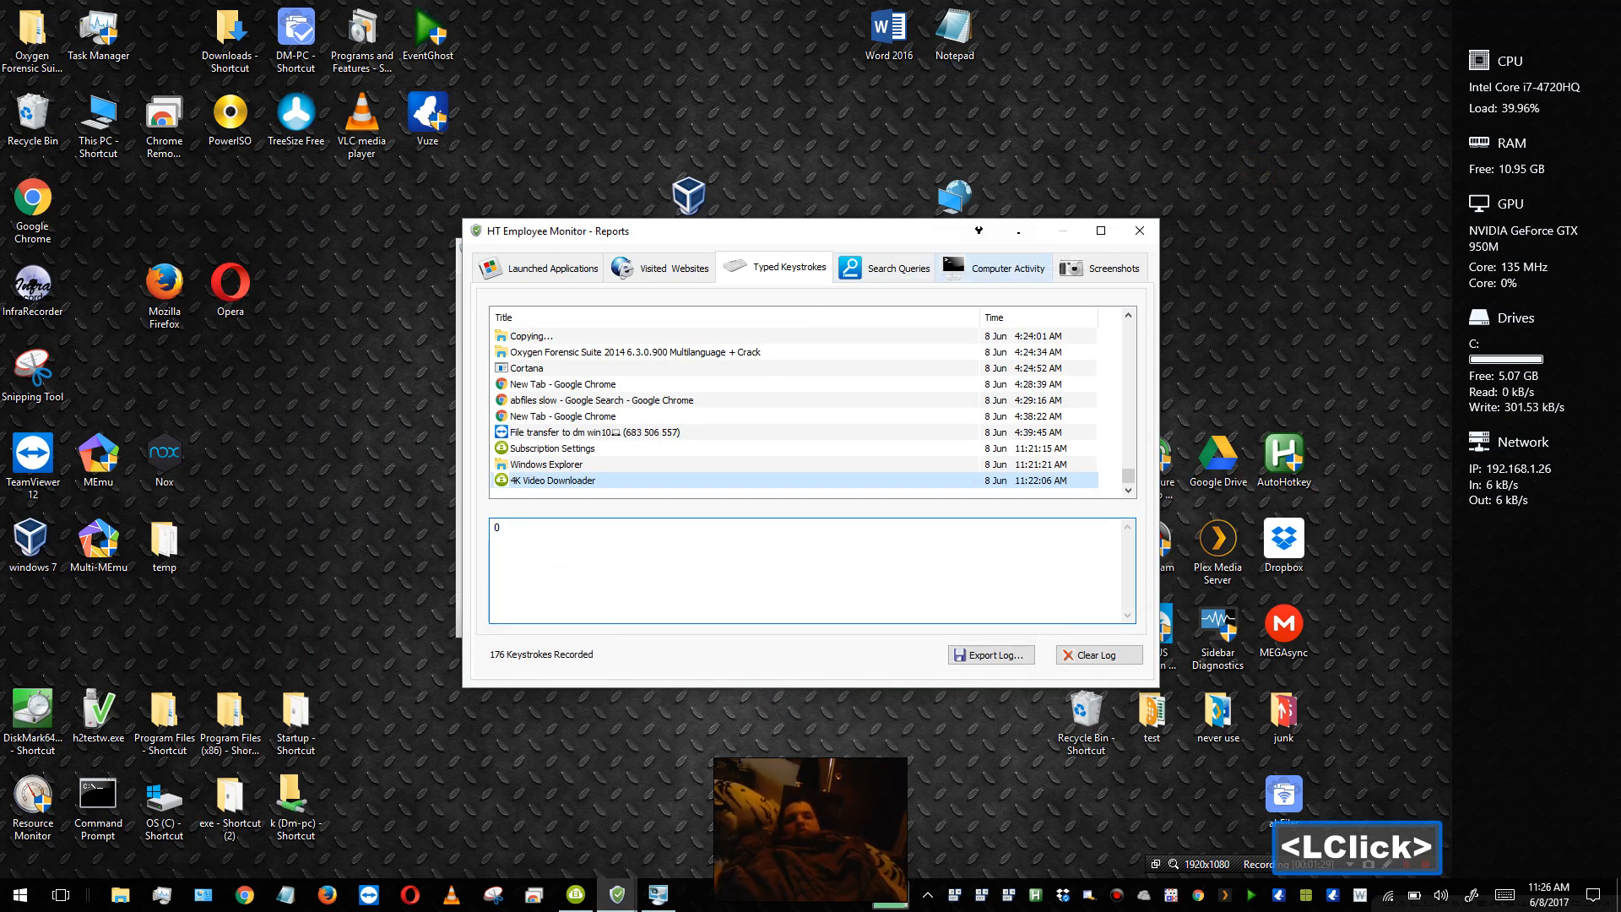
click(1006, 268)
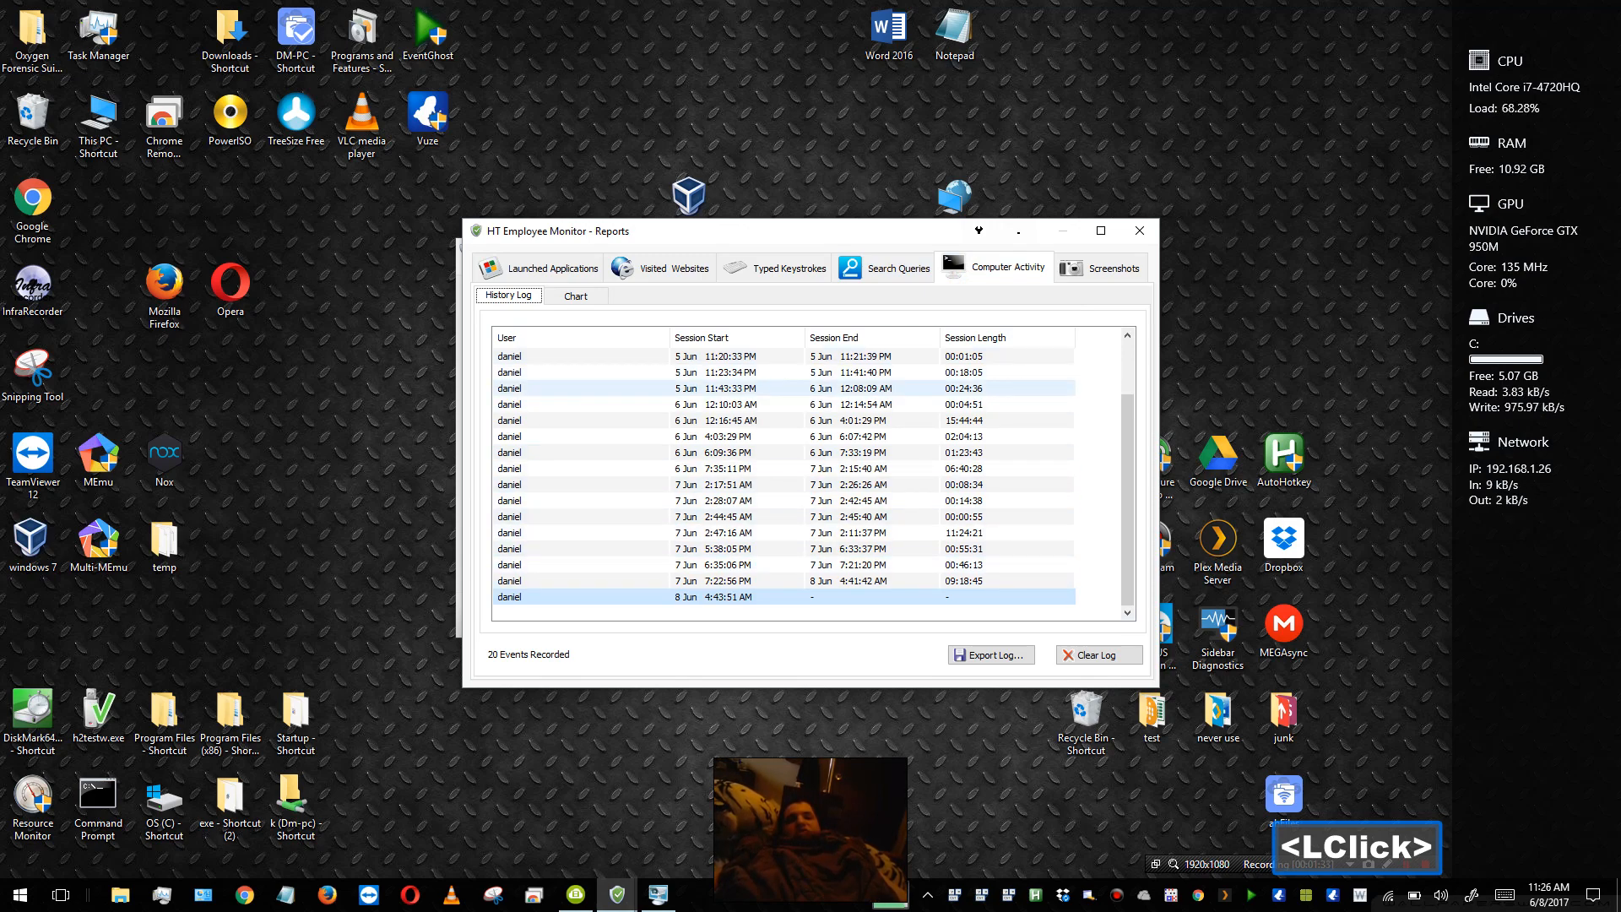
mouse_move(977, 231)
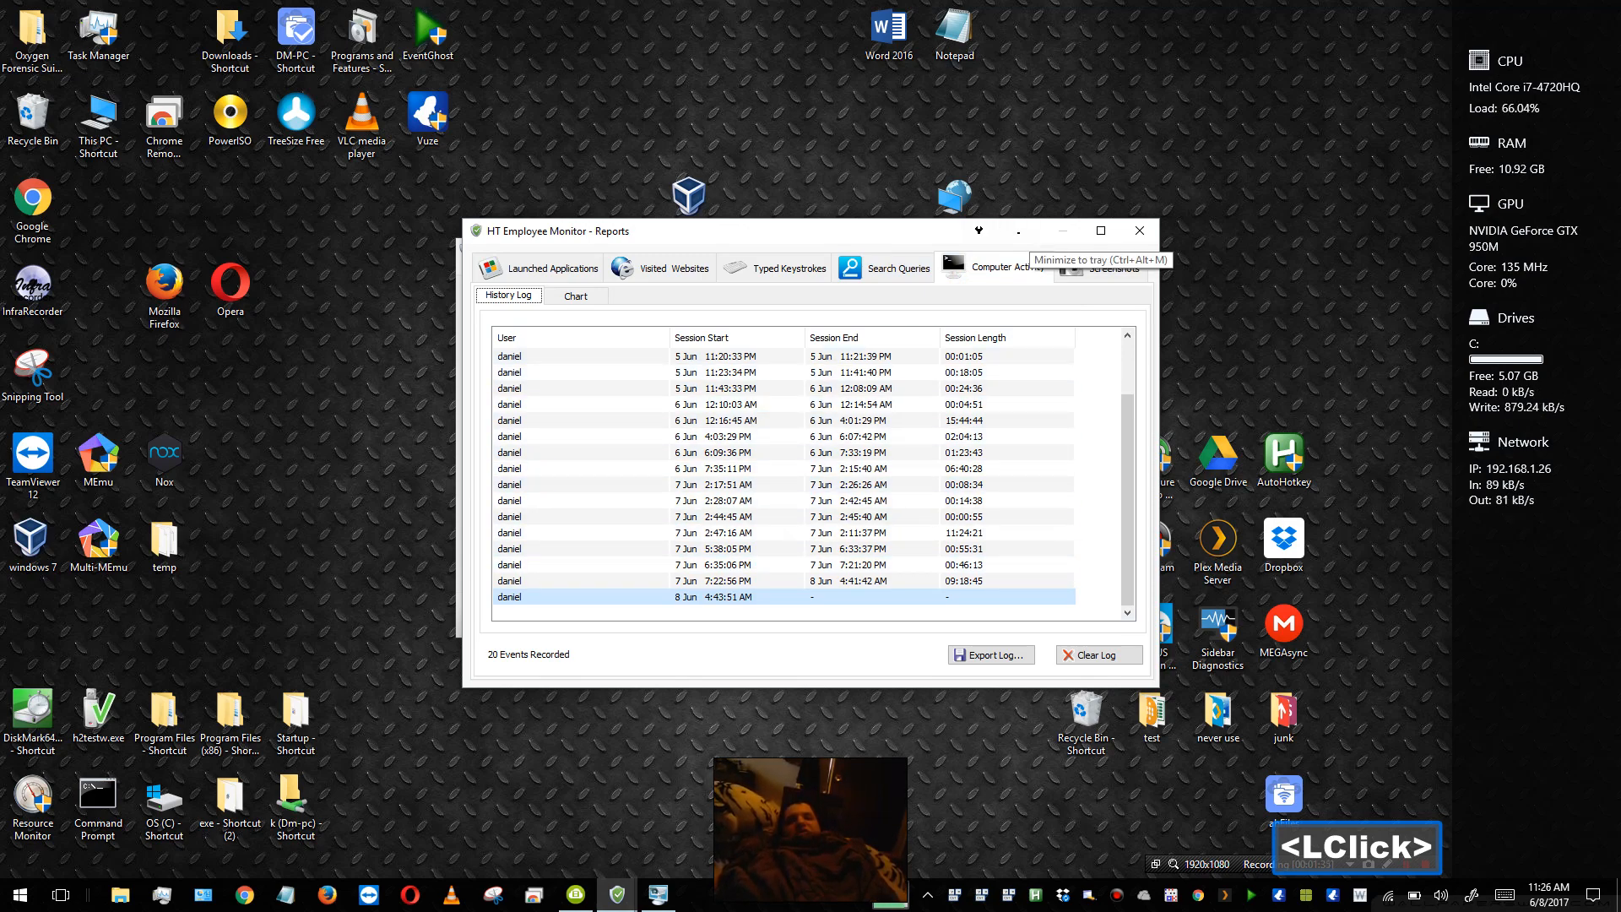
Show the screenshots log and view the 4:58:52 PM Windows Explorer capture full size.
click(1110, 266)
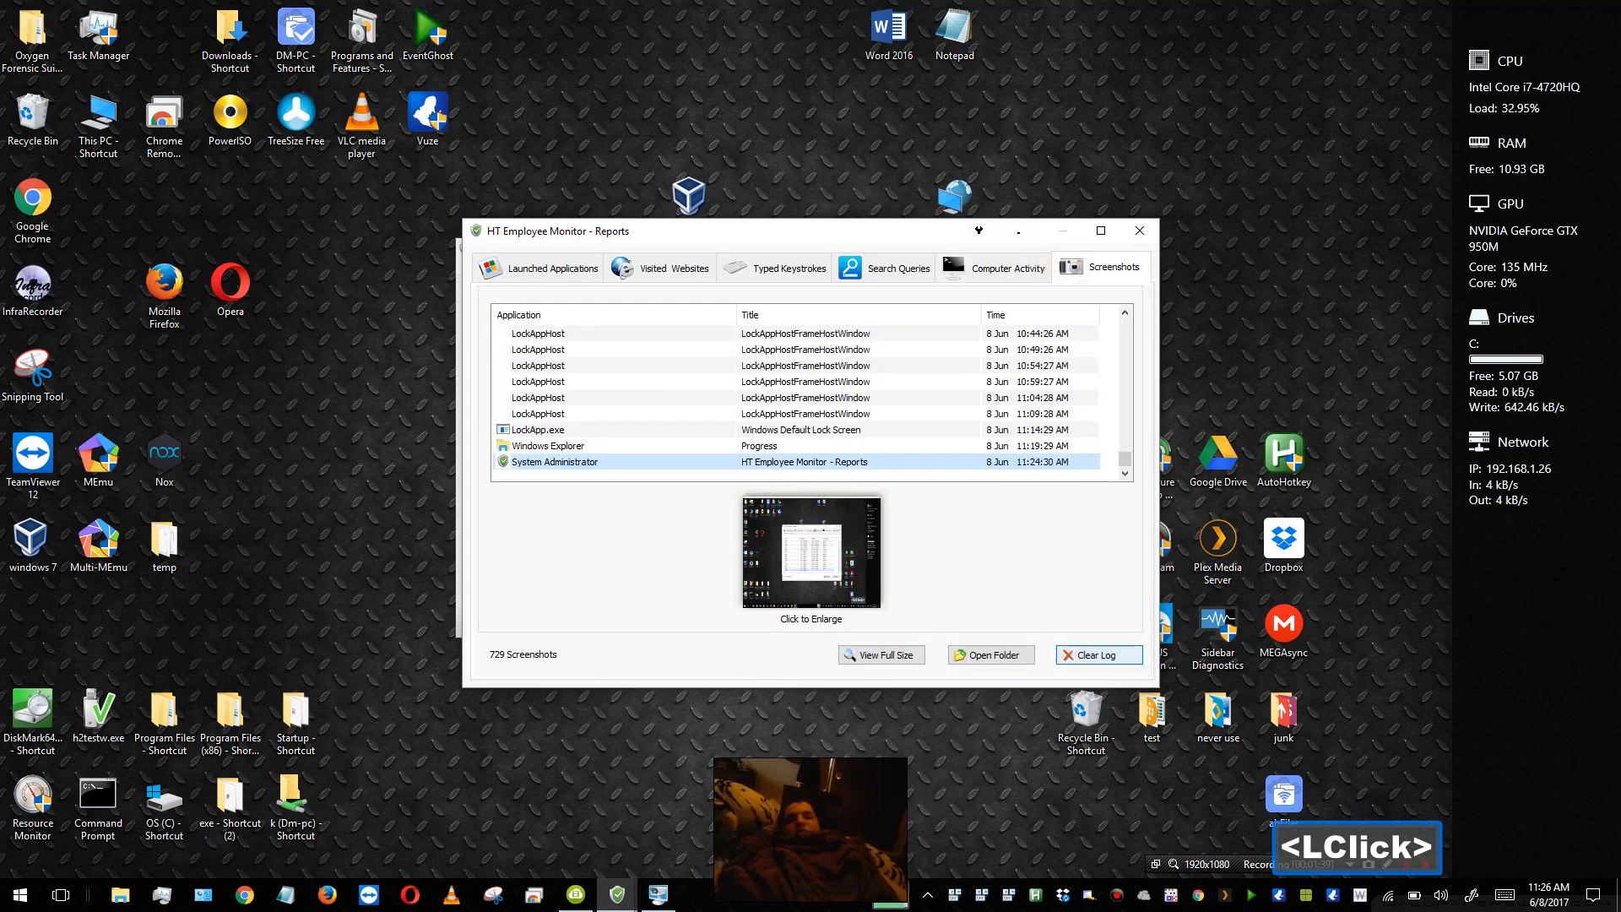
scroll(up, 3)
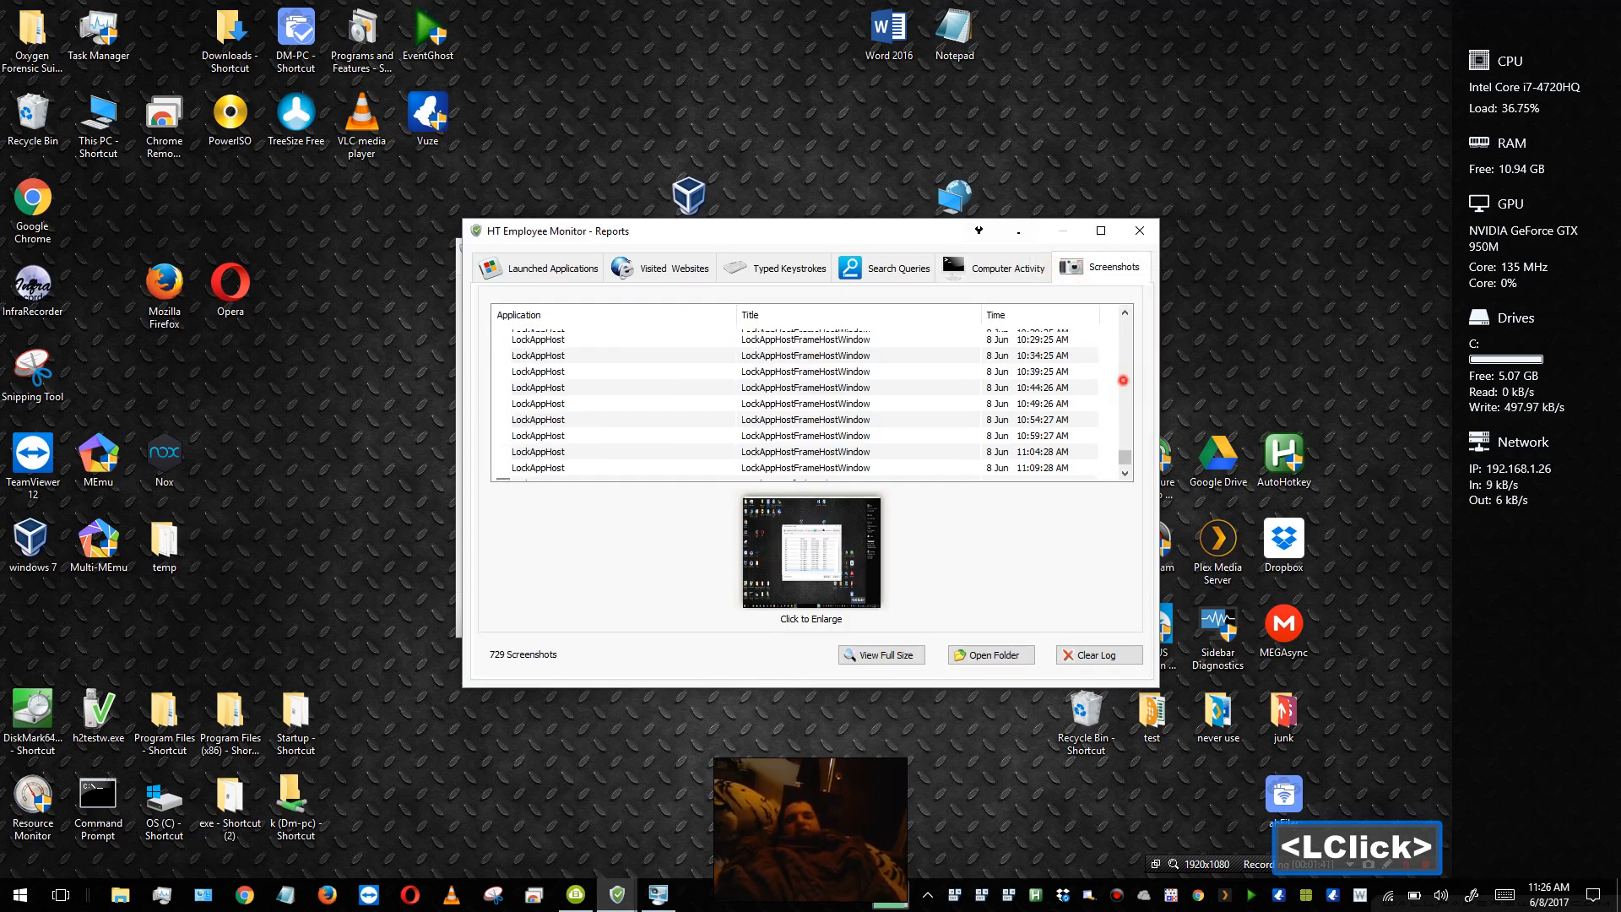
scroll(up, 3)
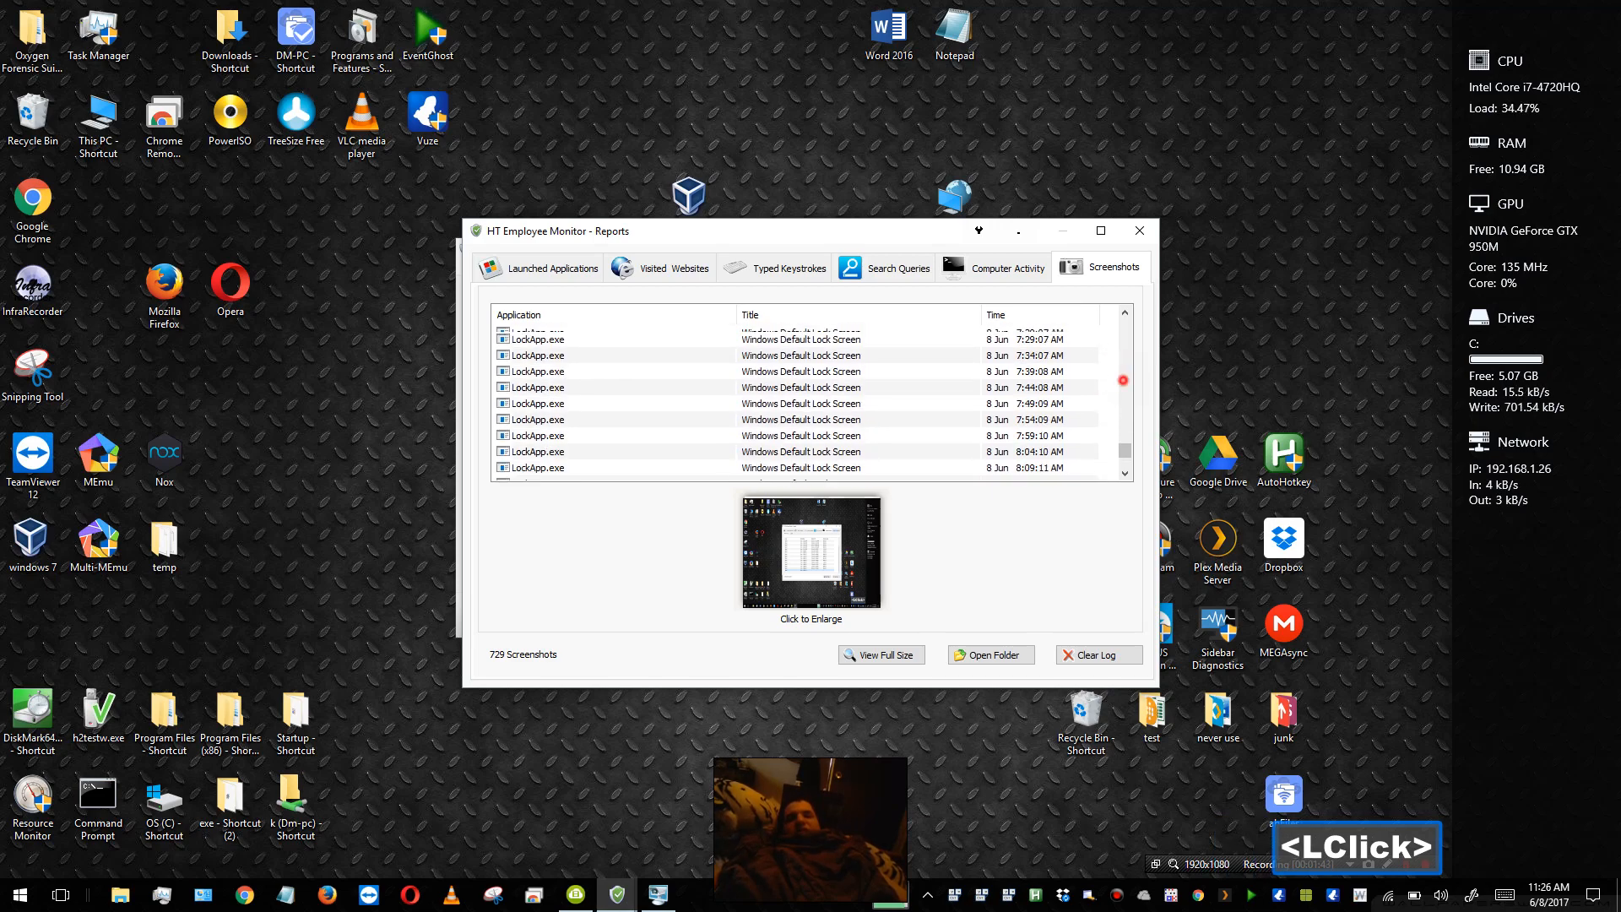
scroll(up, 3)
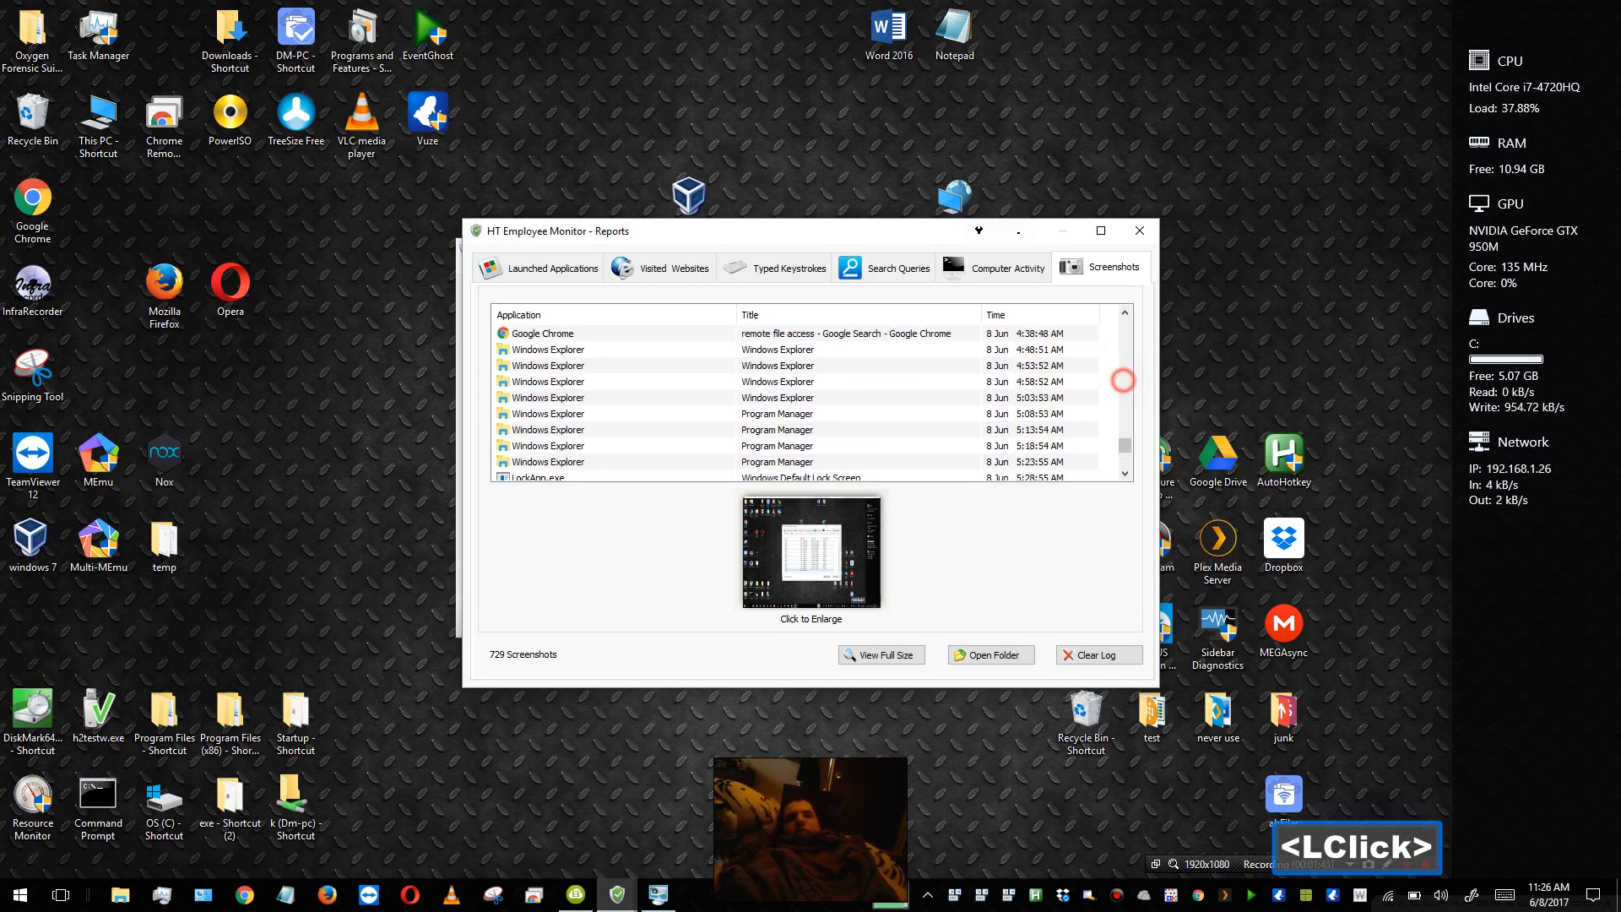
scroll(up, 3)
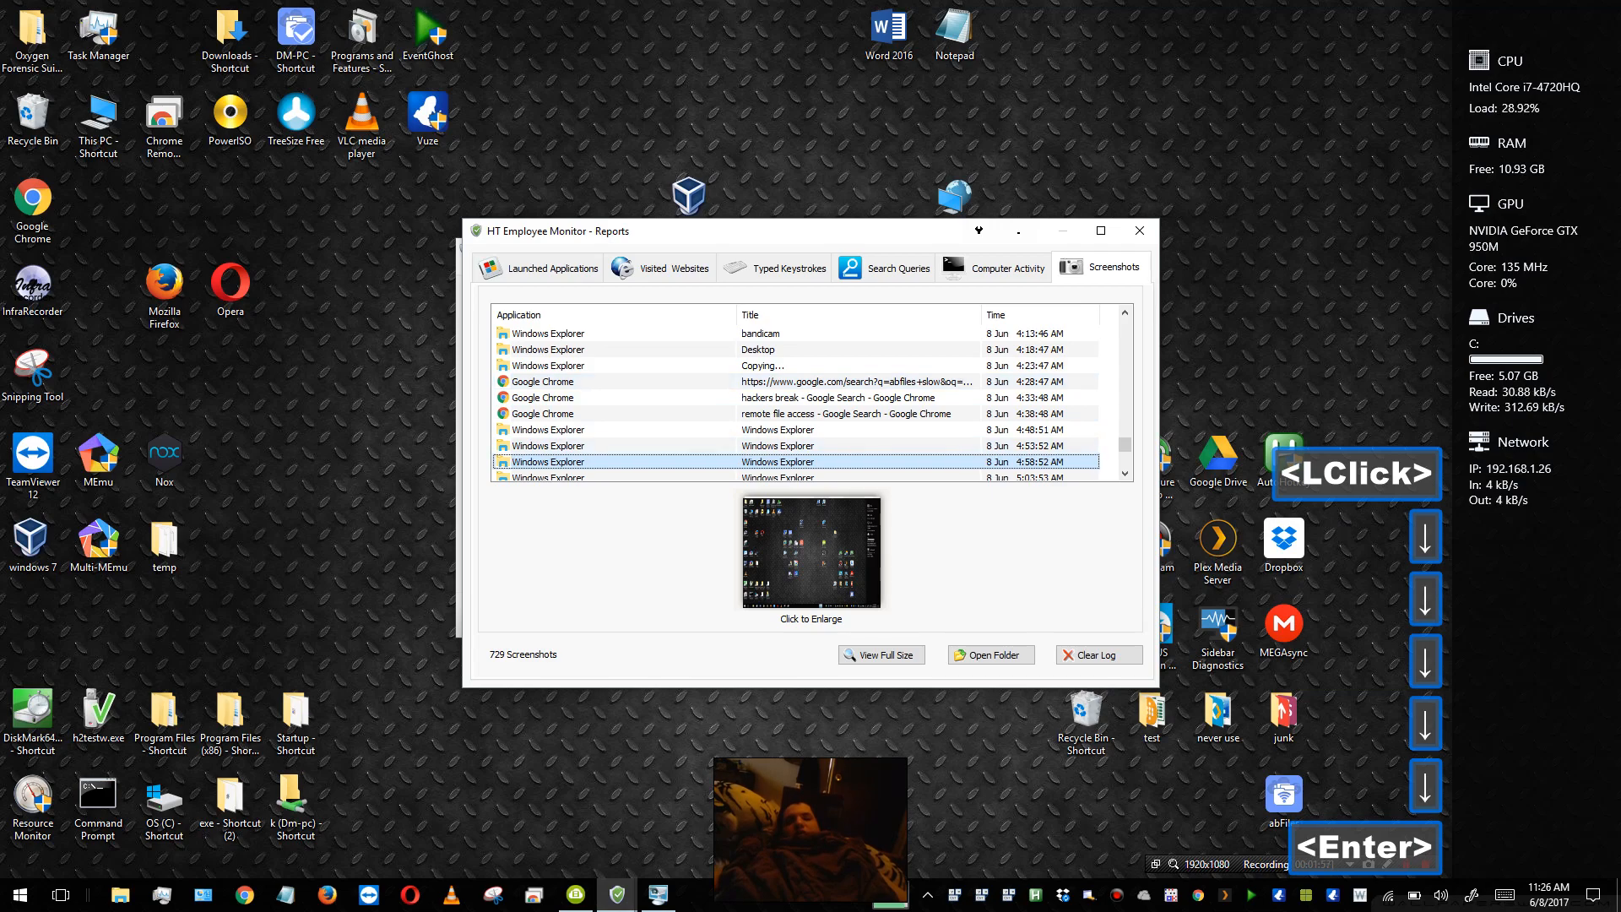
click(881, 655)
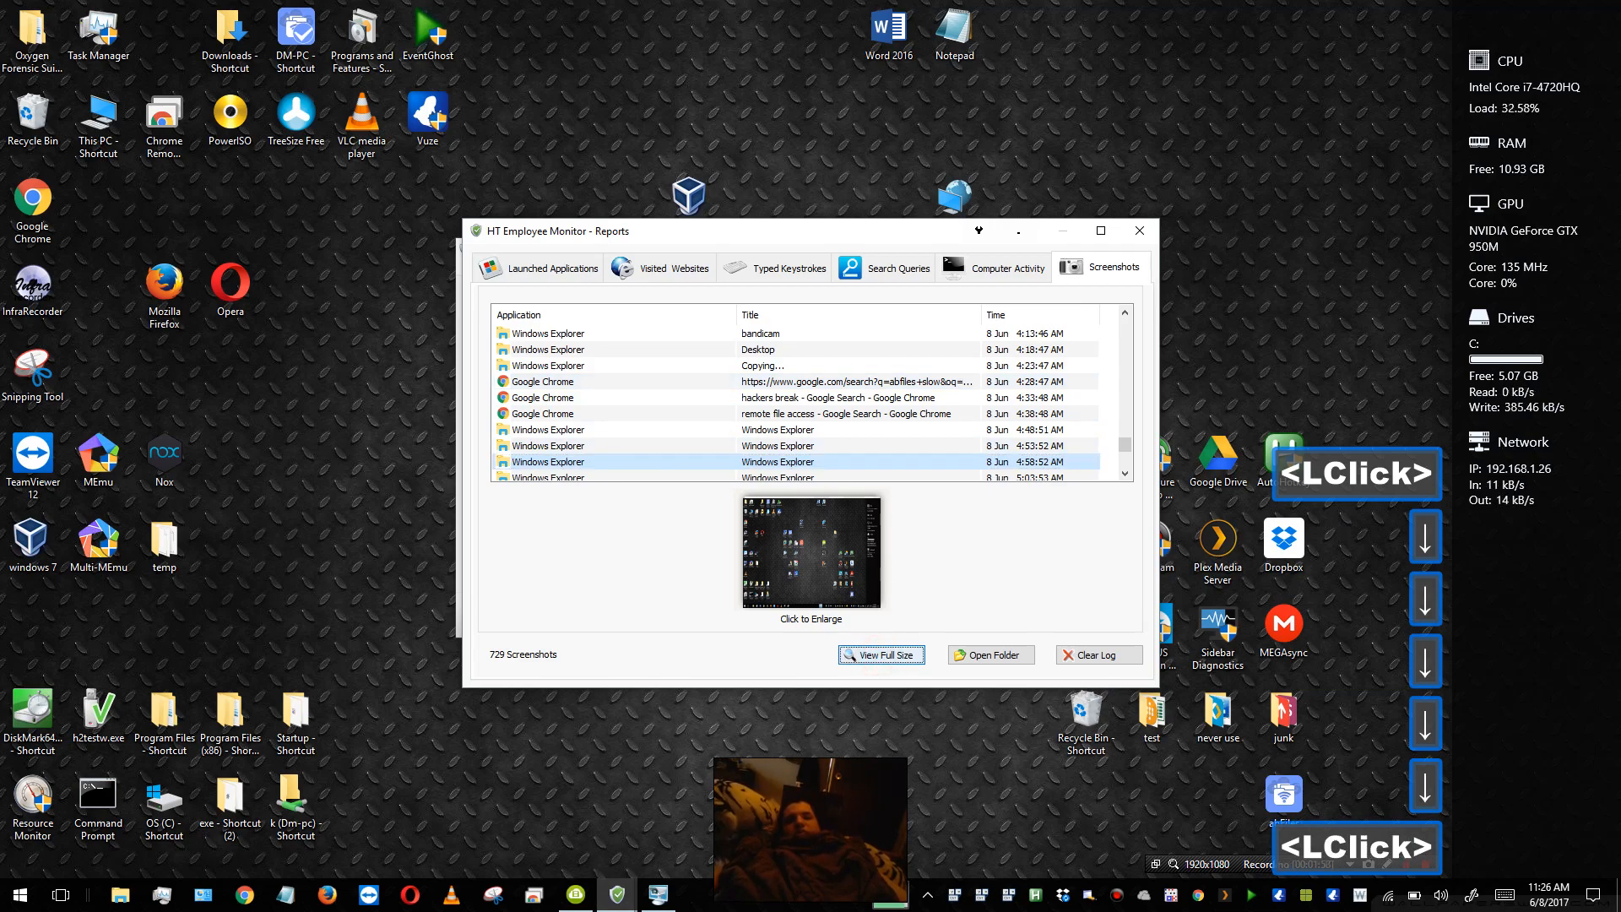
Page through captured screenshots in Windows Photo Gallery, then close it and the Reports window.
click(880, 656)
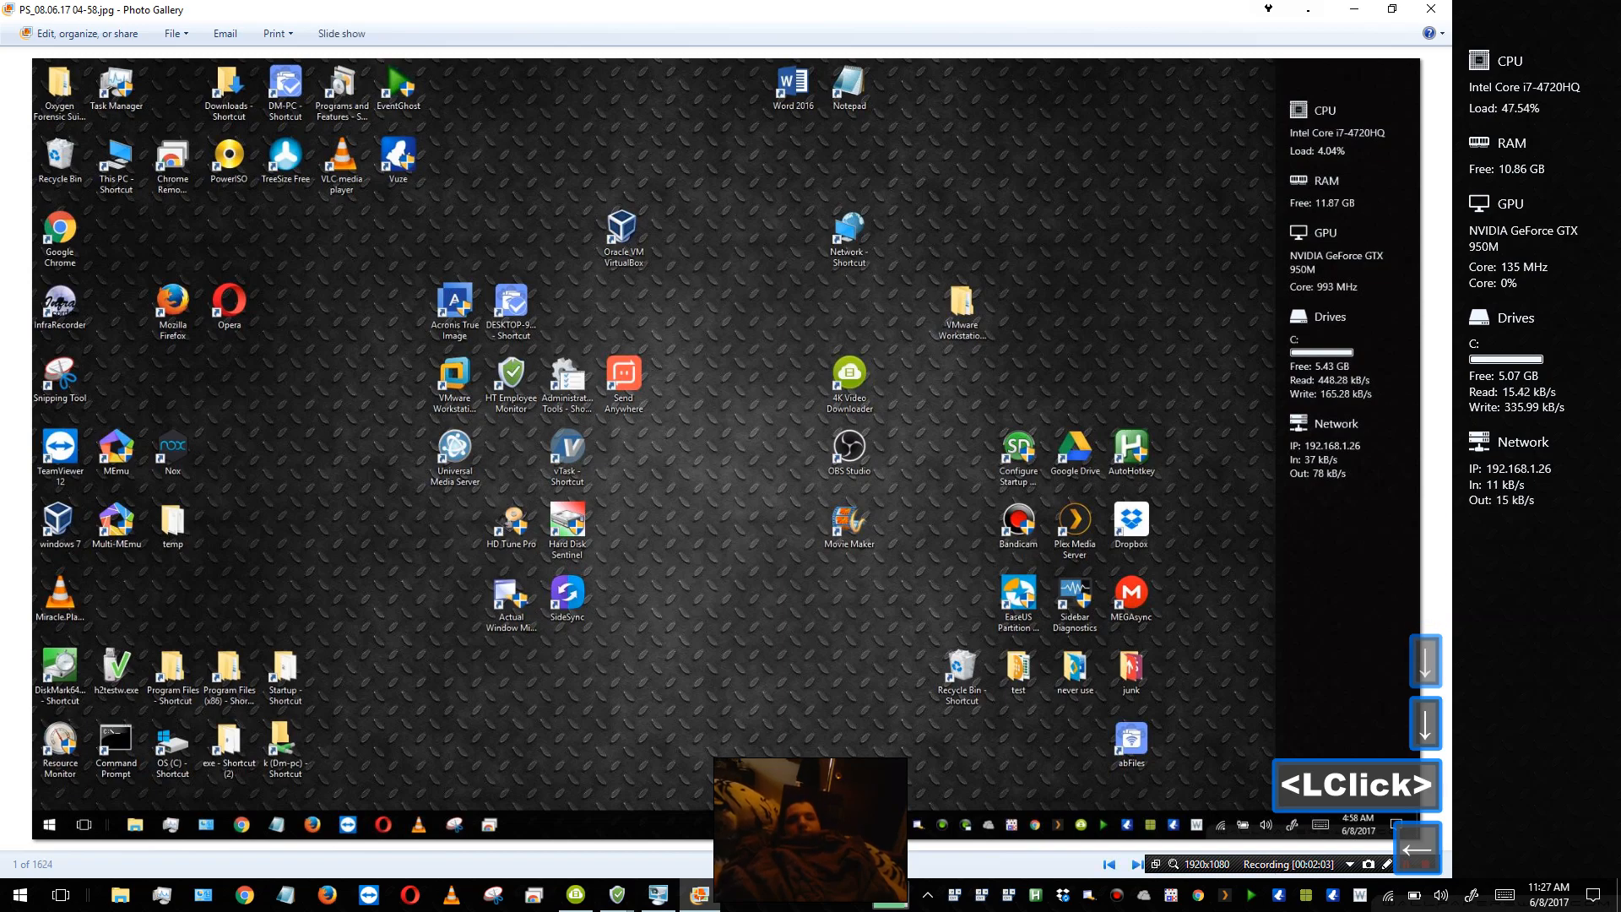
click(1416, 848)
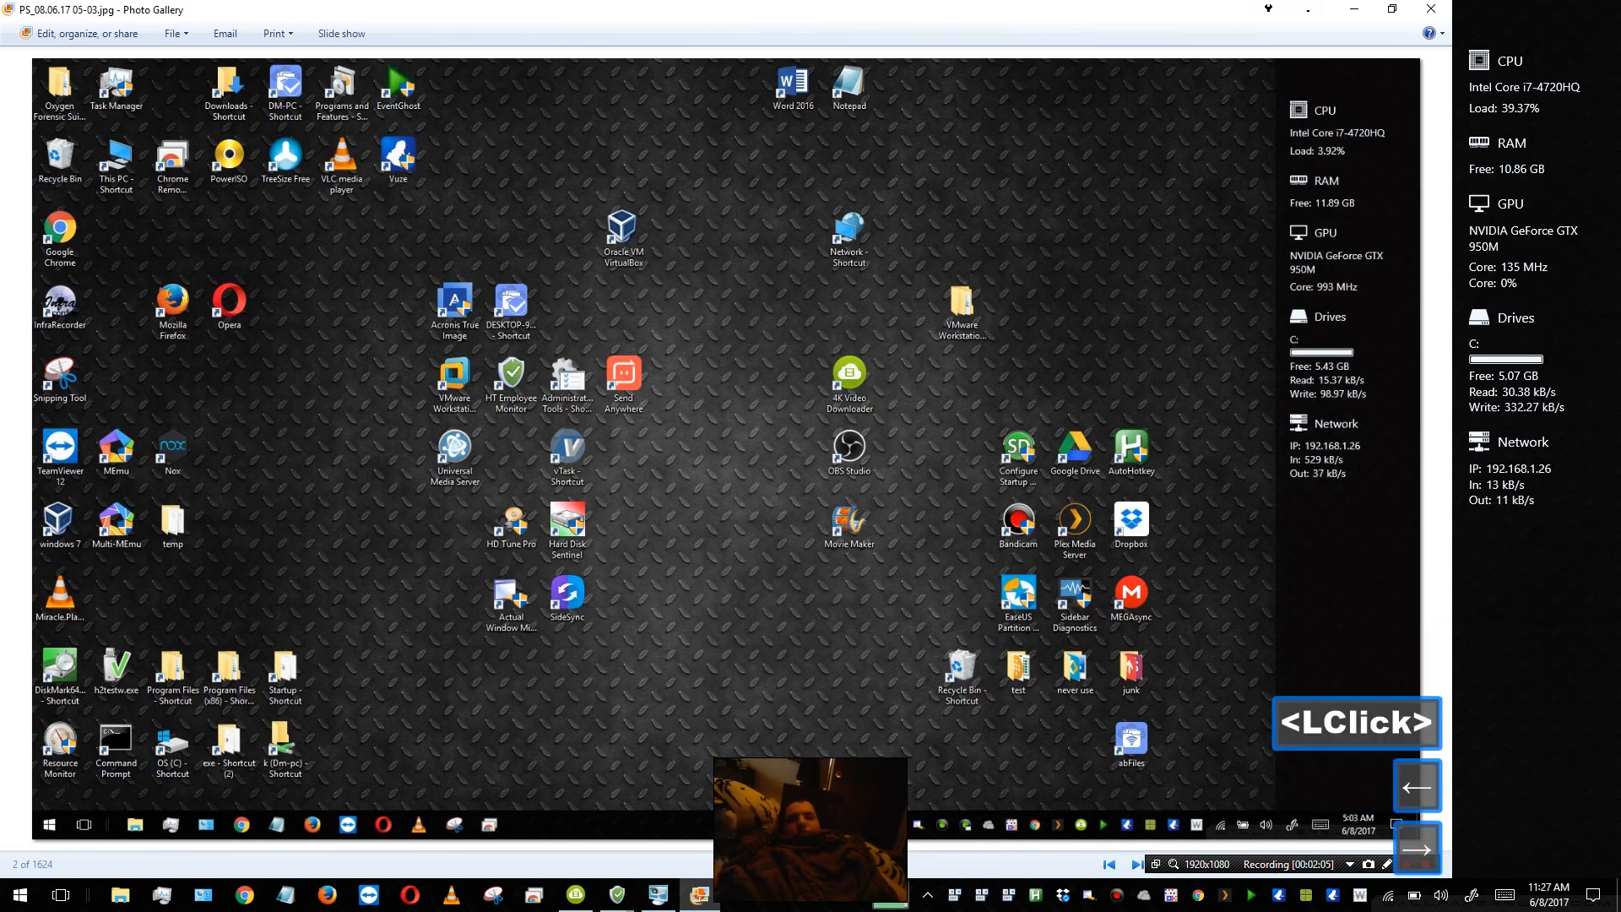
click(1415, 785)
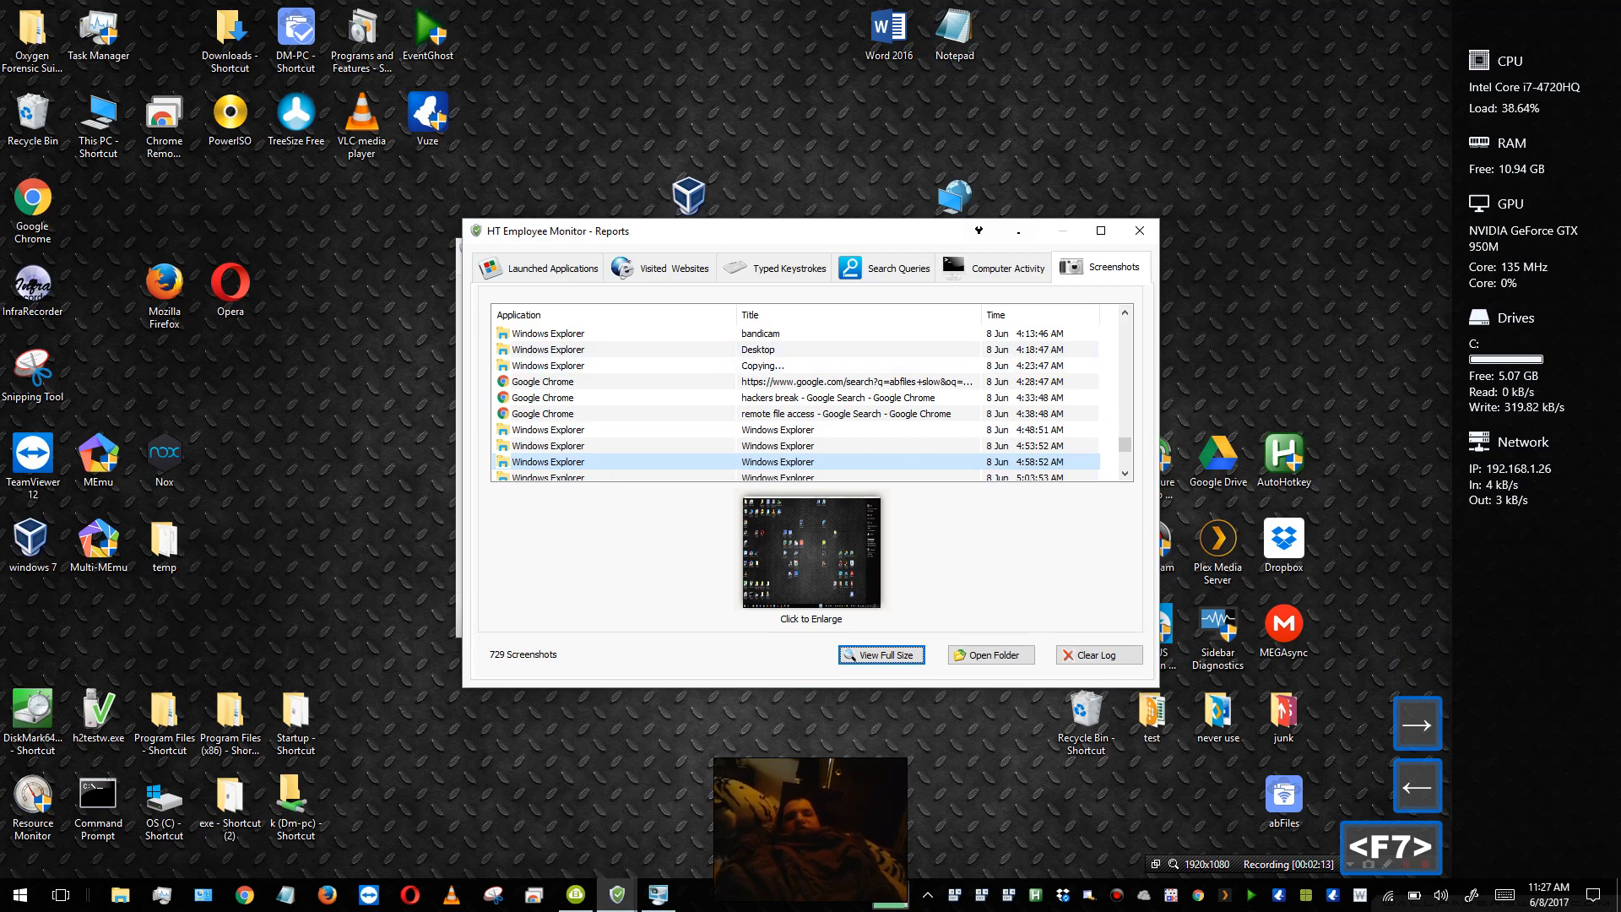
mouse_move(1140, 230)
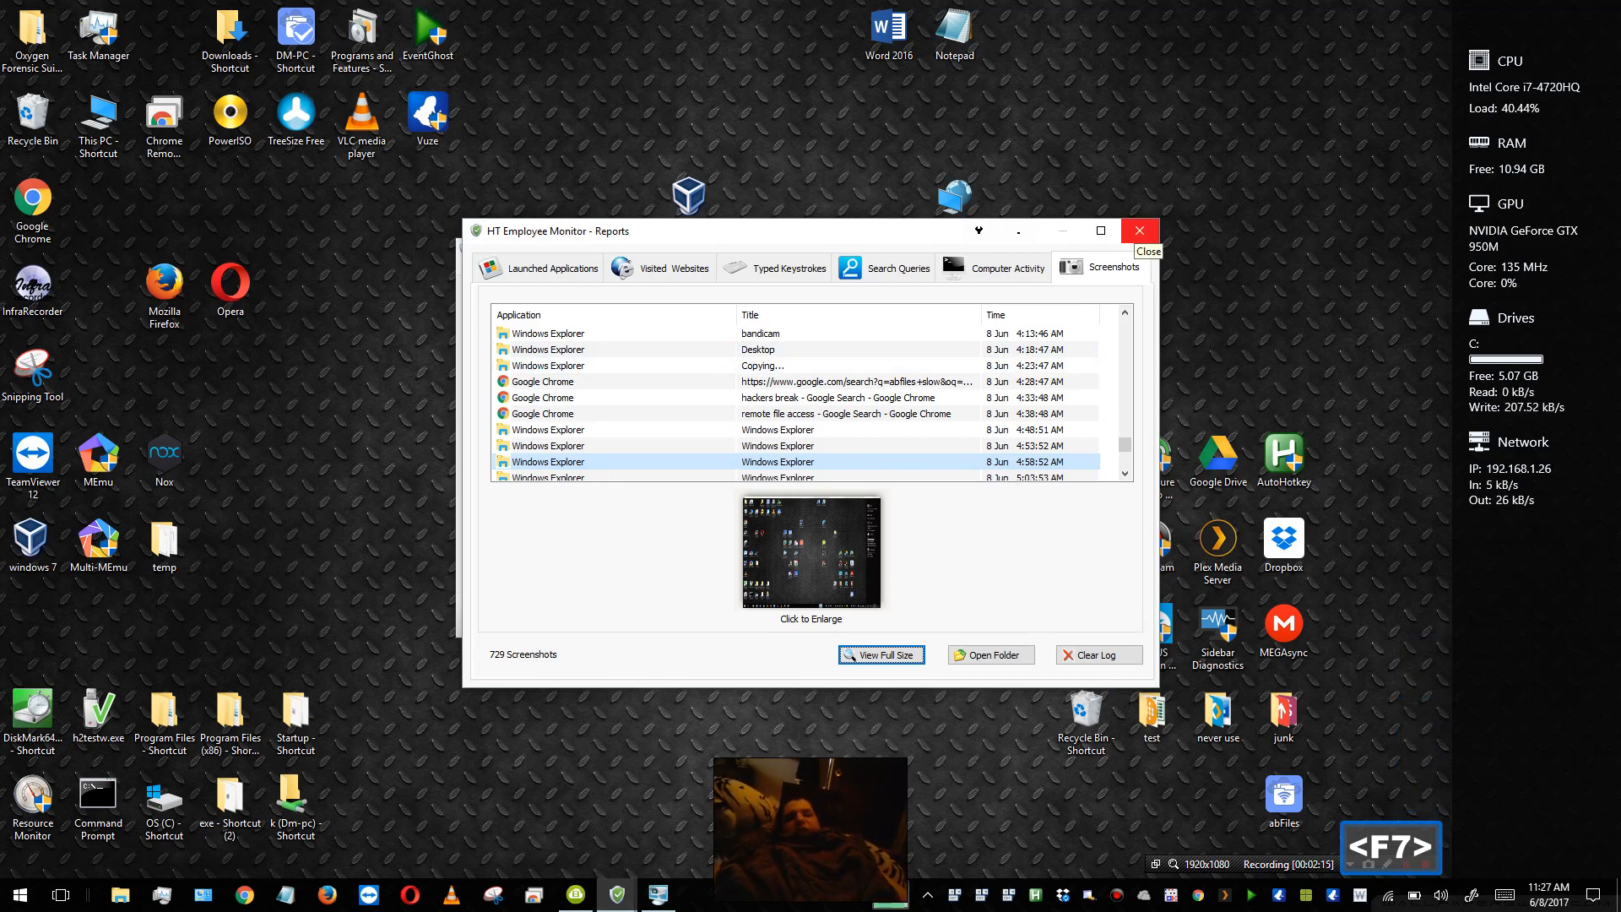
click(1140, 231)
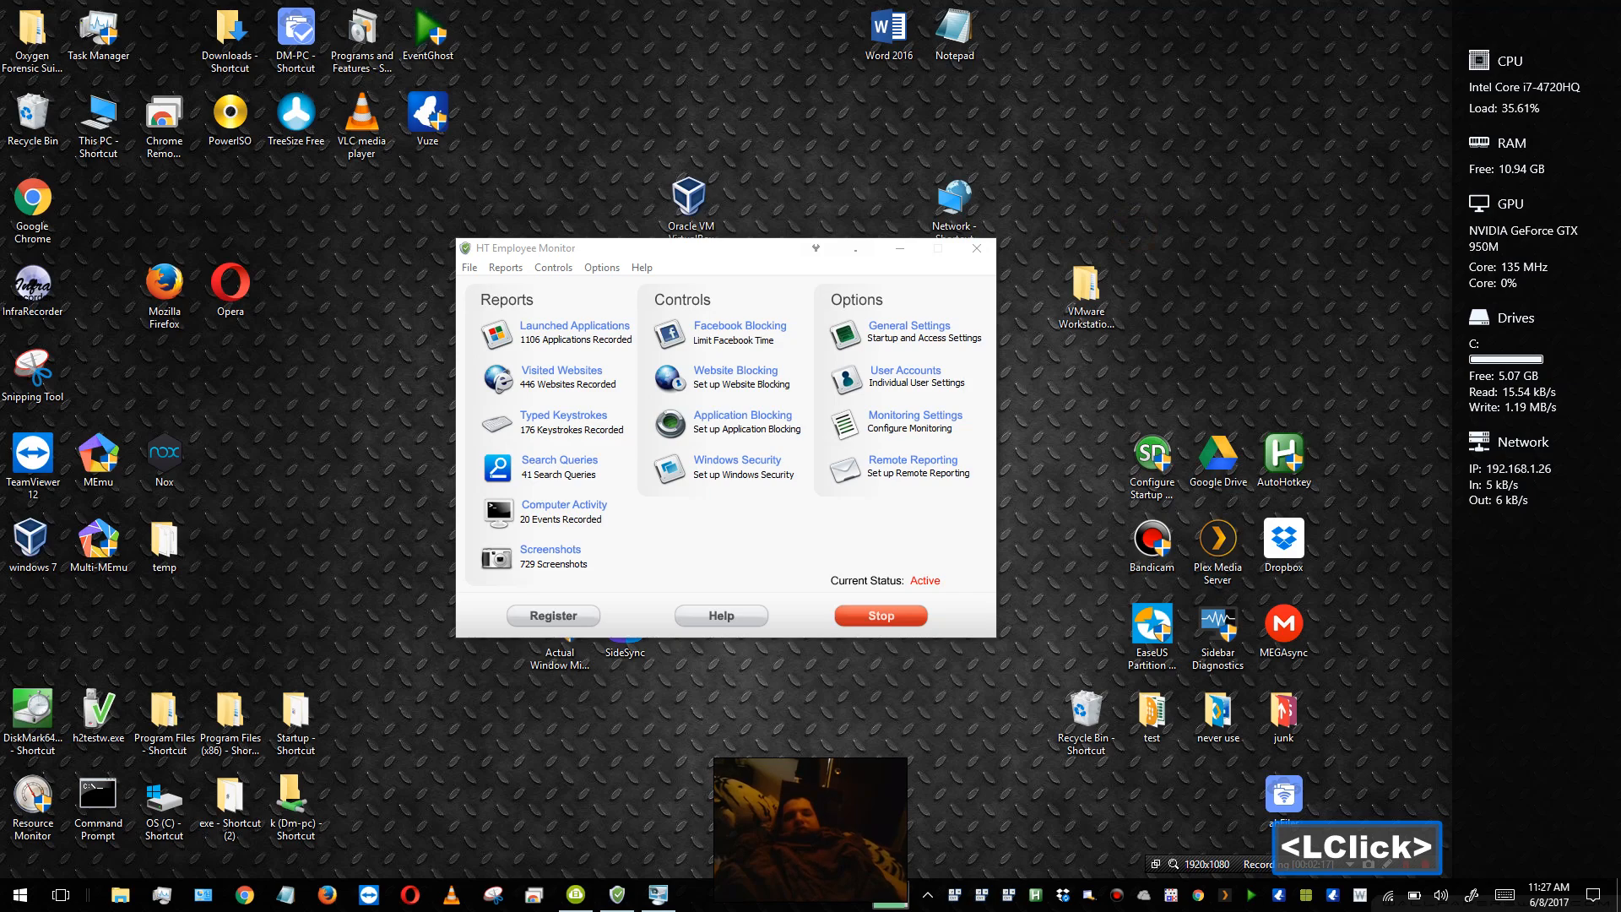